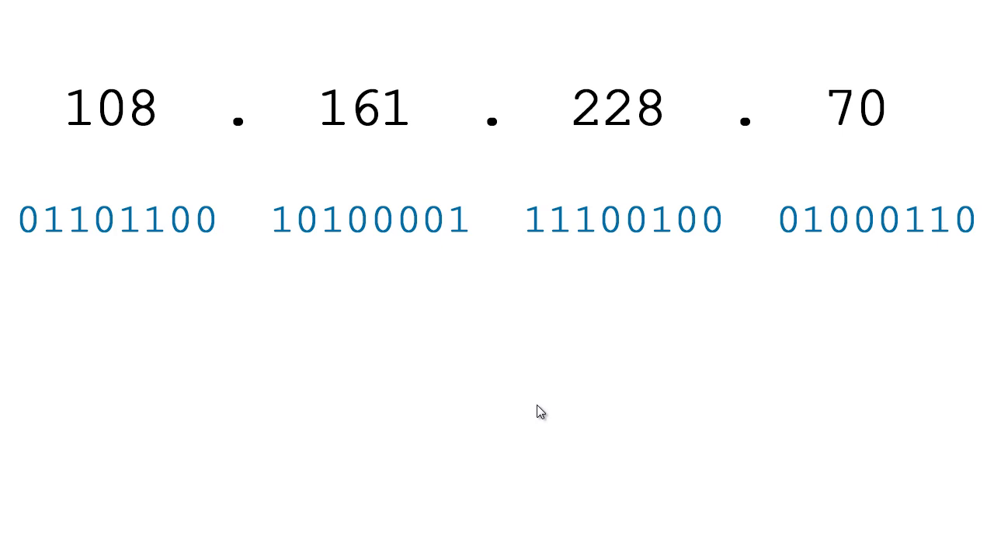
{"action": "mouse_move", "coordinate": [539, 405]}
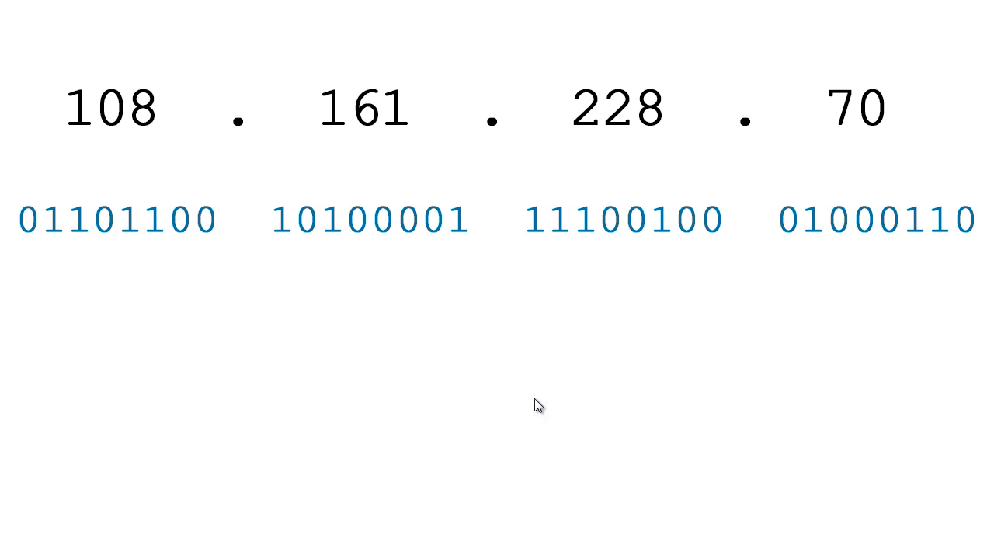